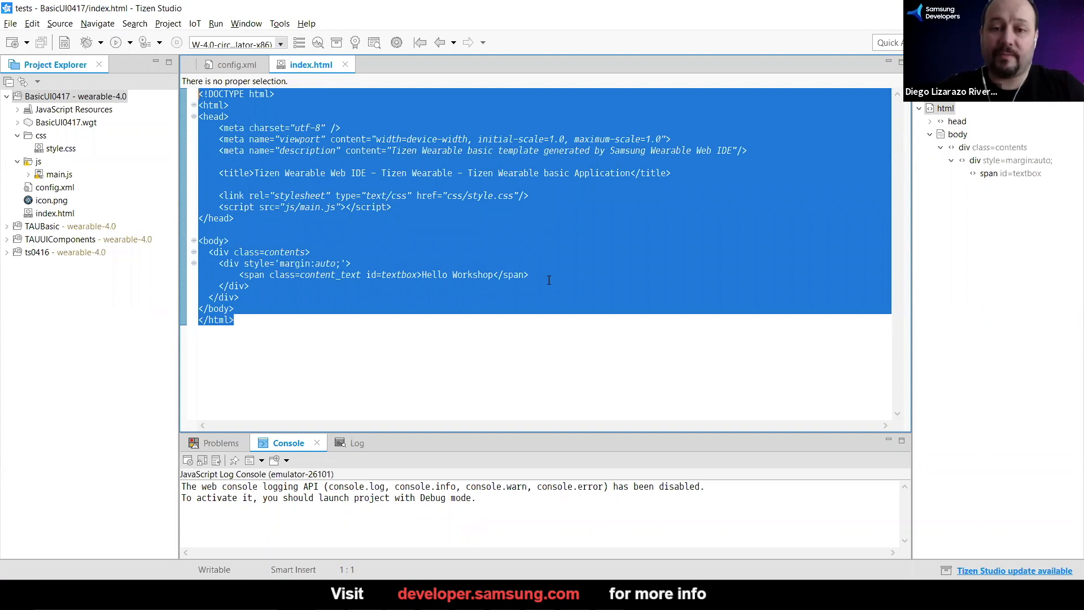
# - Open the project's css/style.css from Project Explorer in the editor
pyautogui.click(527, 275)
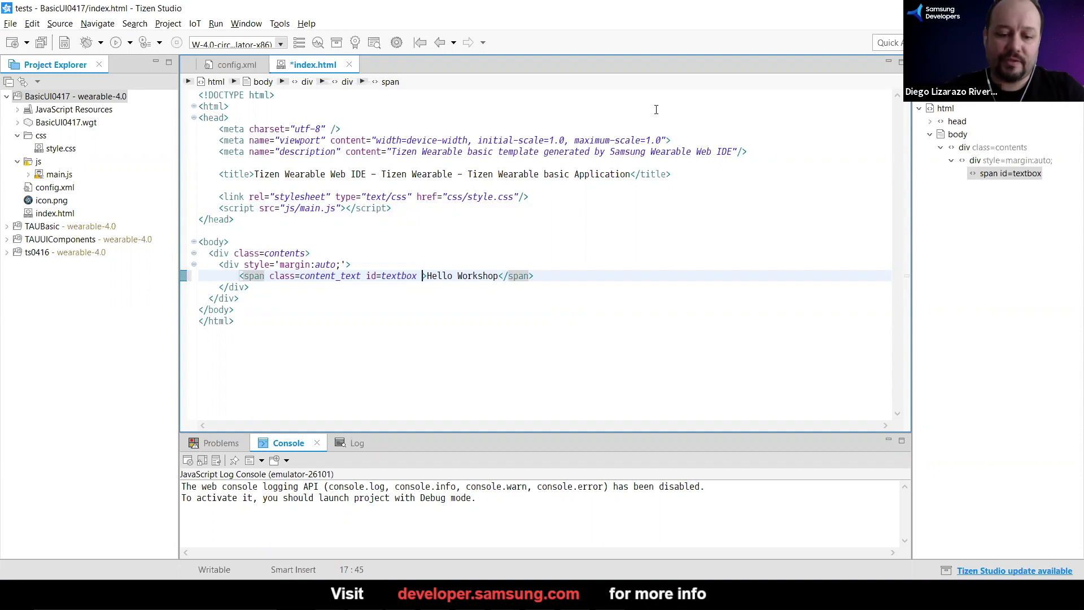
pyautogui.write('style')
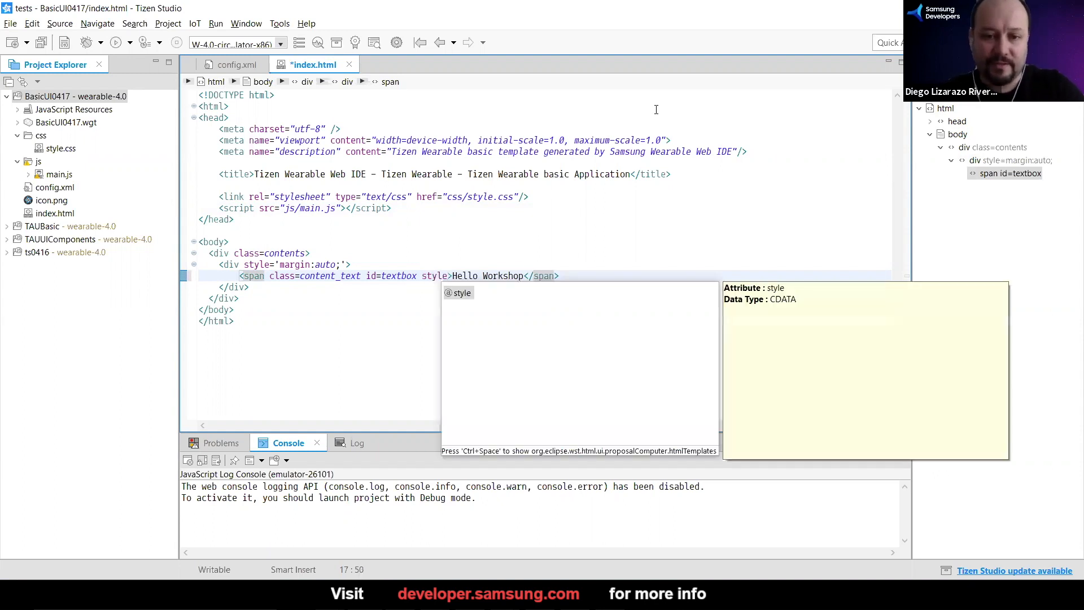
pyautogui.write('""')
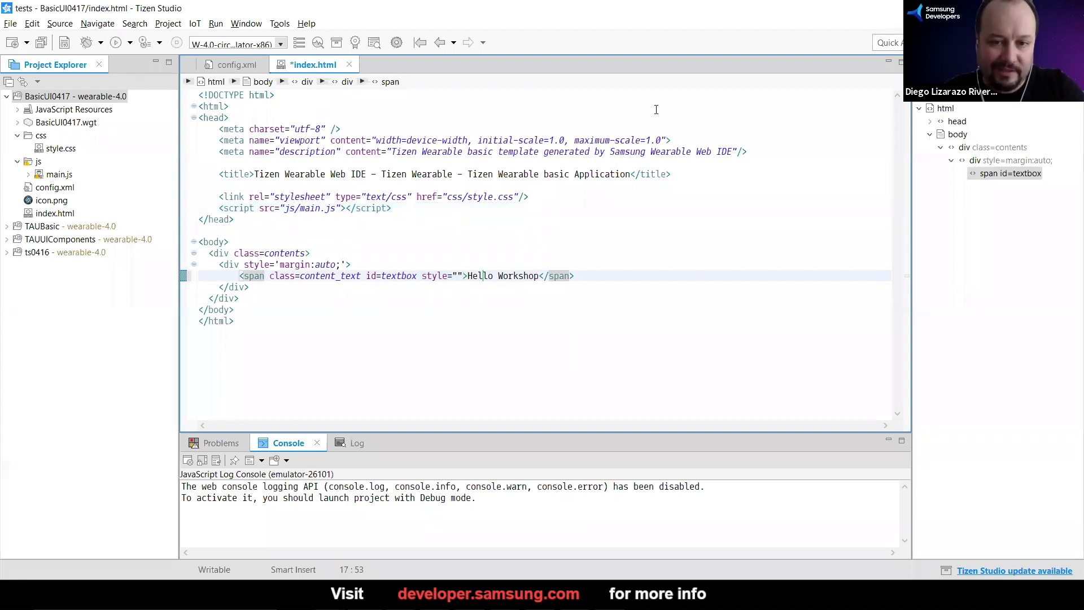
pyautogui.doubleClick(439, 274)
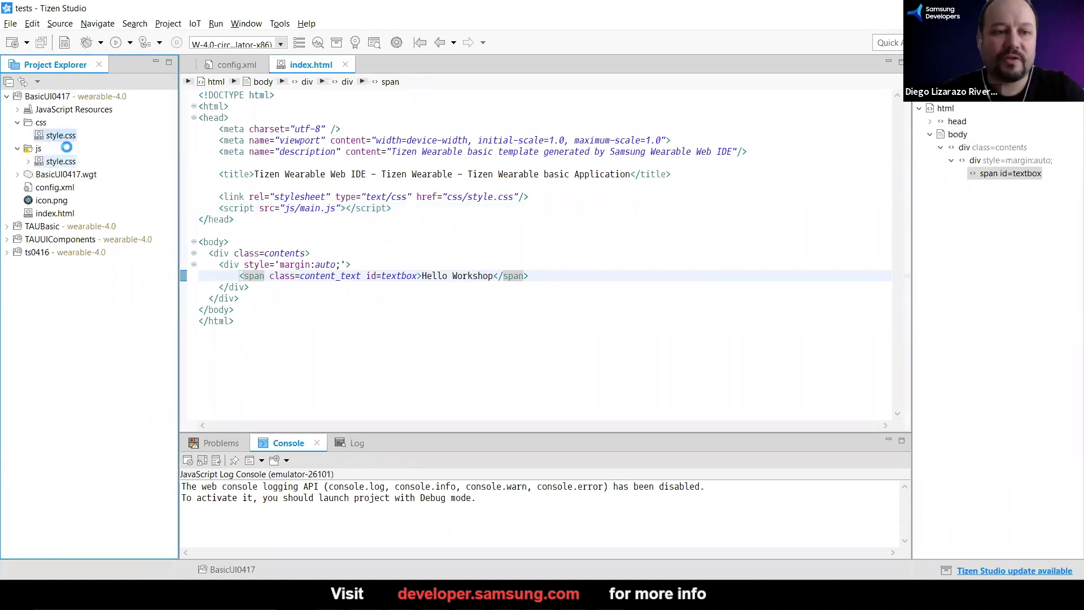
pyautogui.doubleClick(61, 135)
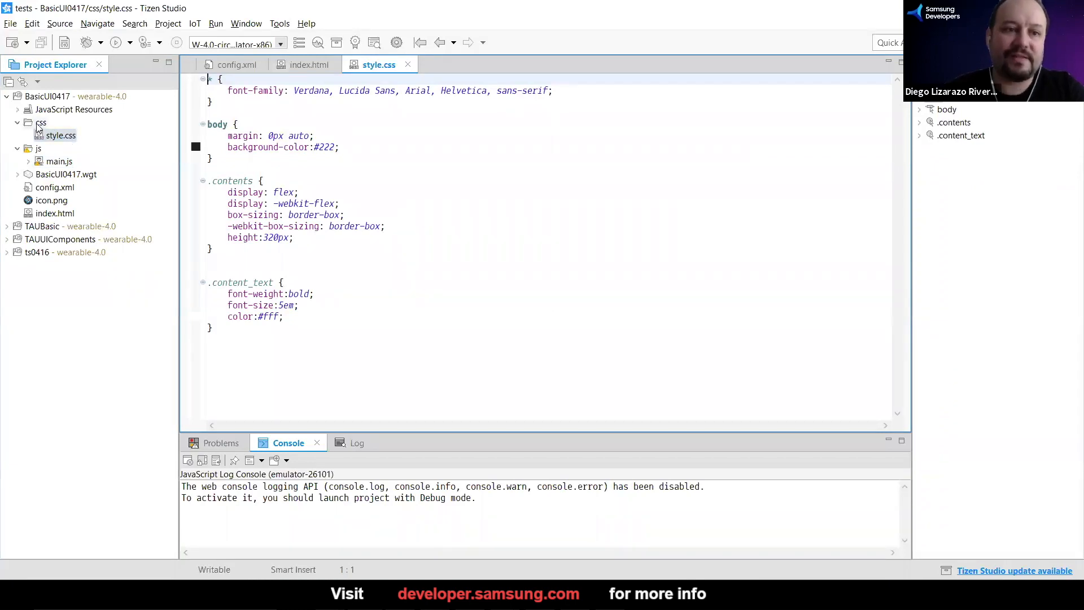
pyautogui.moveTo(45, 130)
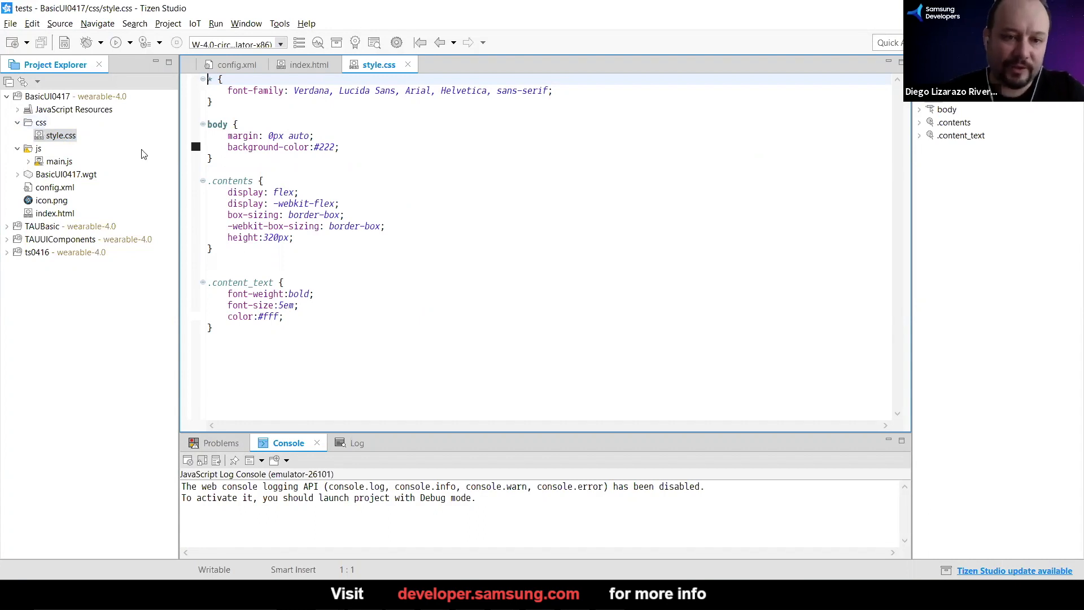
pyautogui.moveTo(273, 277)
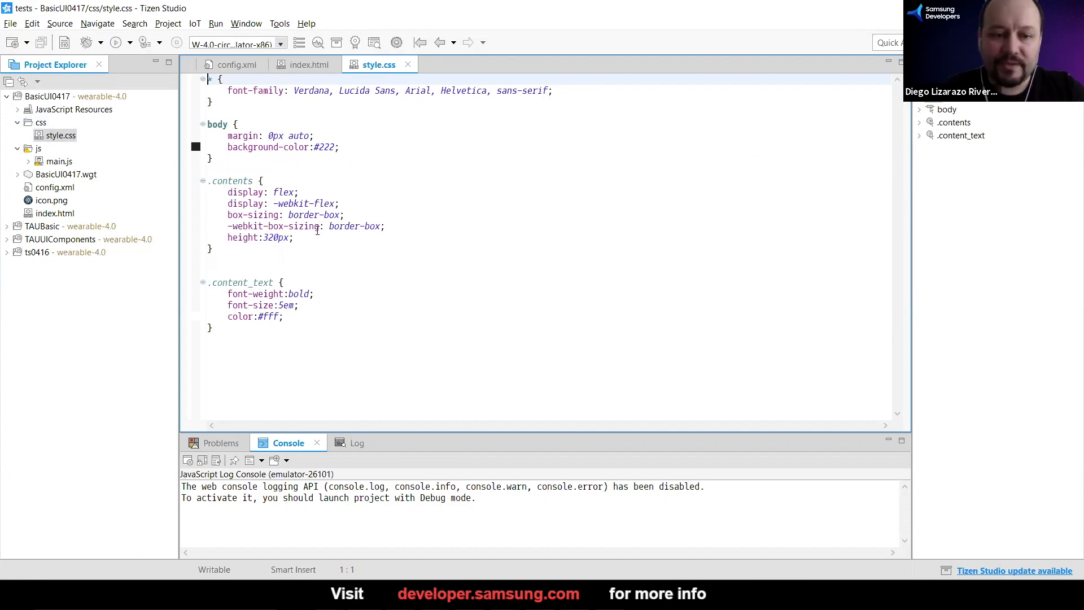
pyautogui.moveTo(307, 64)
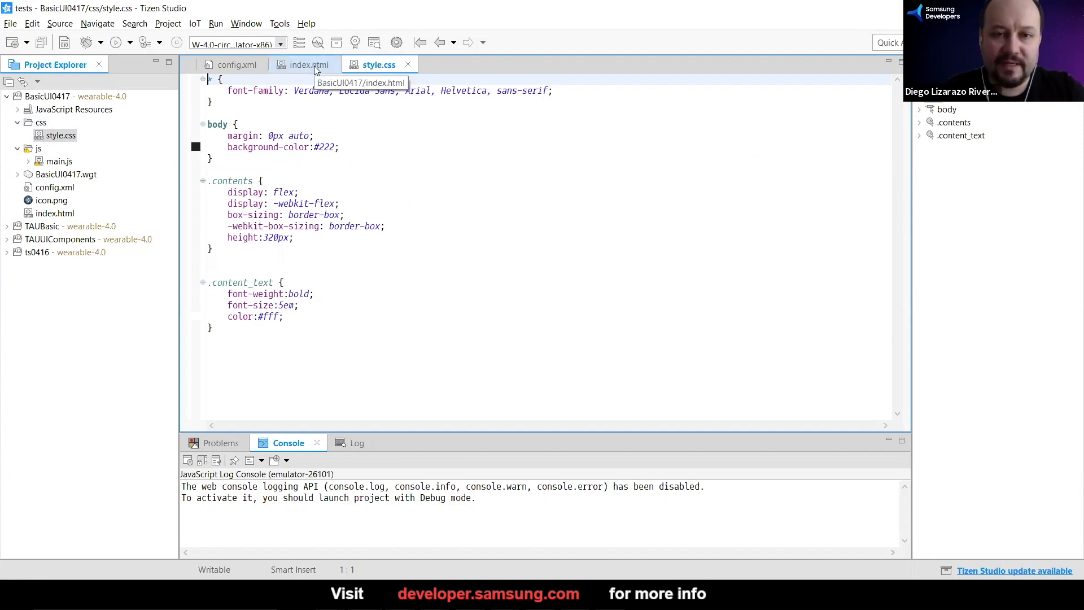
# - Return to index.html and highlight the span's content_text class name
pyautogui.click(308, 64)
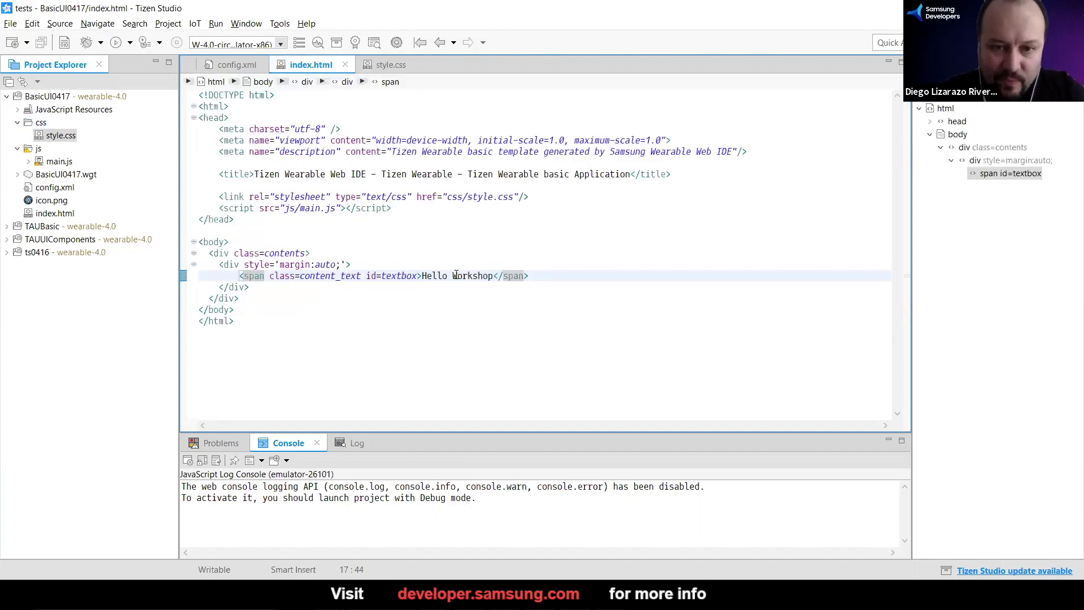
pyautogui.doubleClick(473, 275)
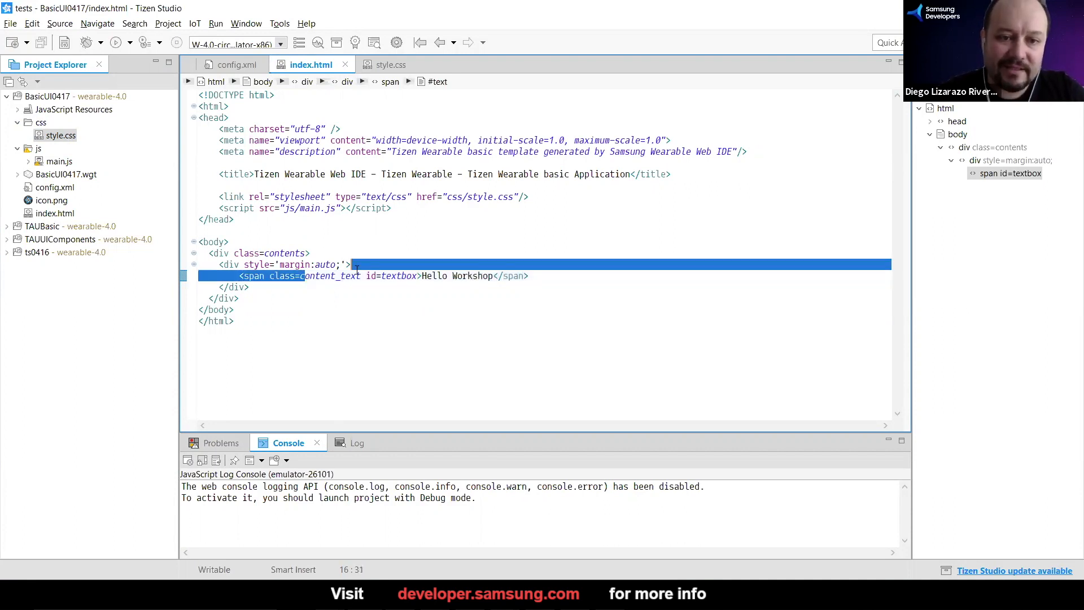
pyautogui.doubleClick(331, 275)
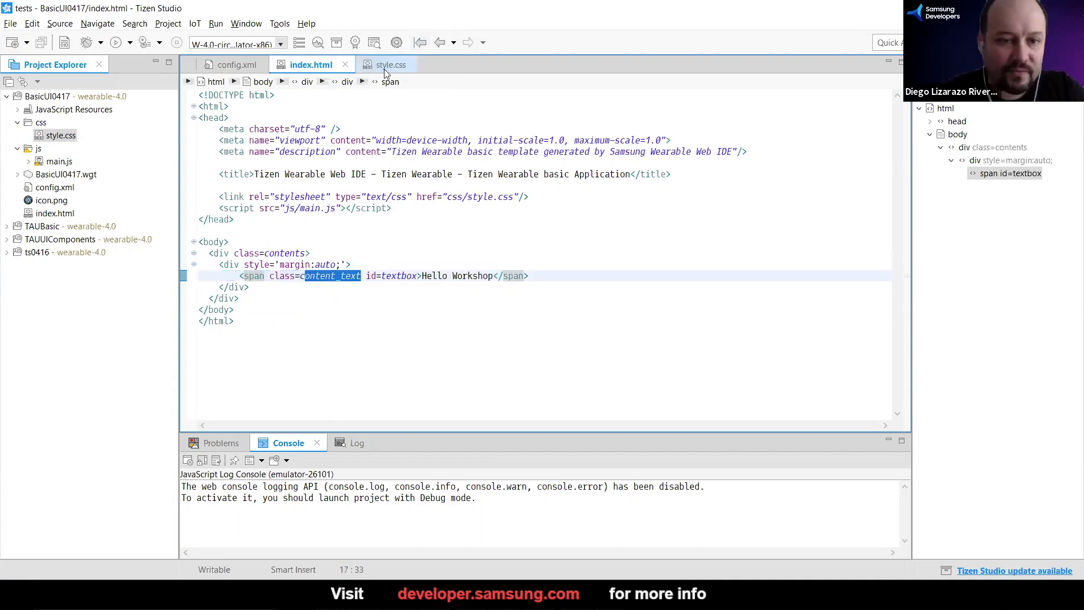
# - Give .content_text pink color #eb2c85 and font-size 3em, then save style.css
pyautogui.click(390, 64)
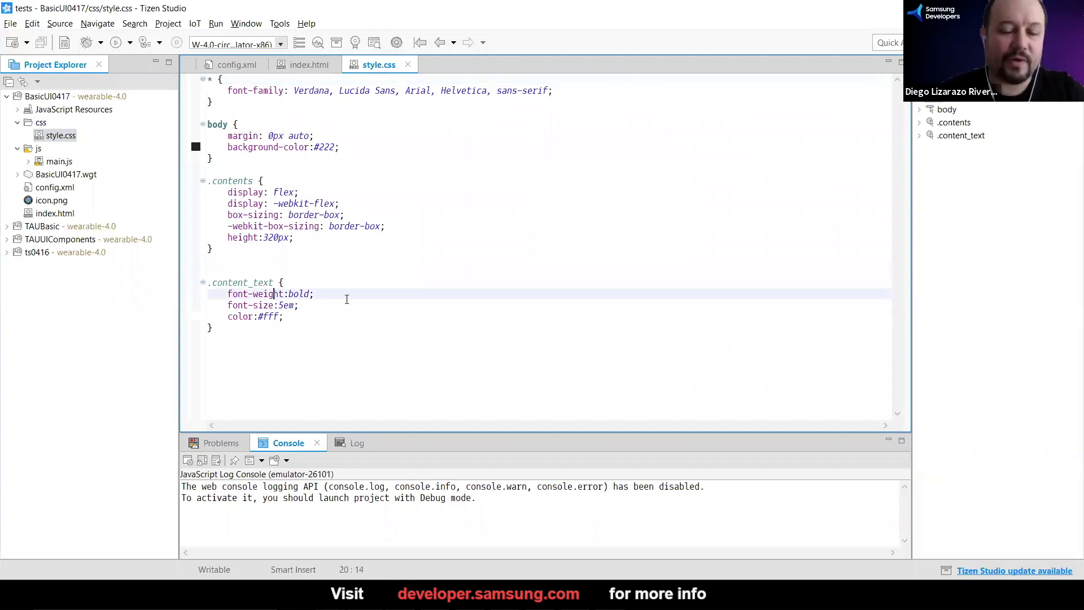
pyautogui.click(920, 135)
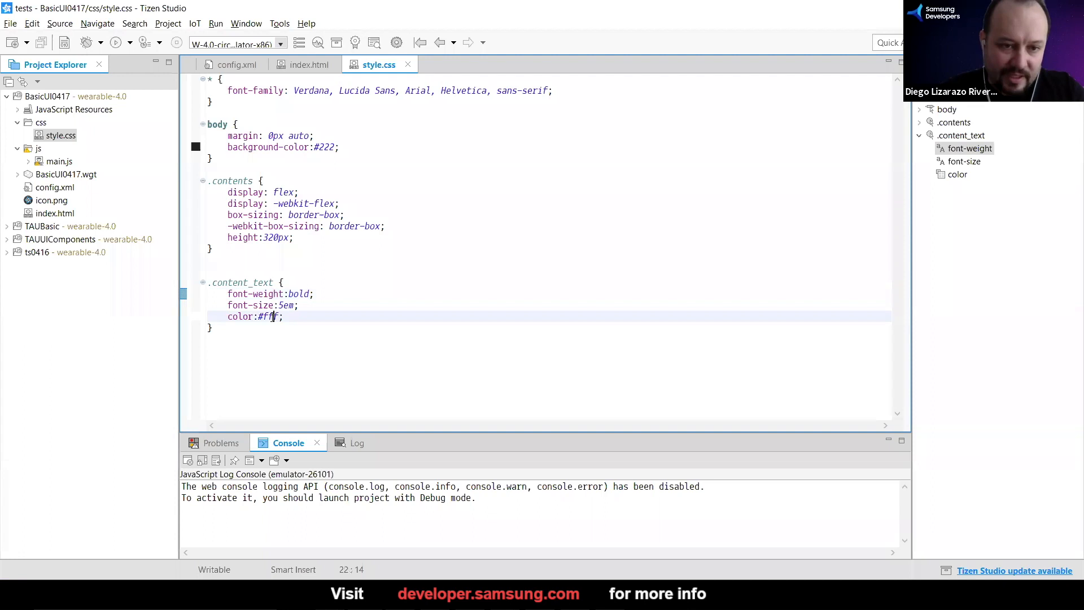
pyautogui.click(267, 316)
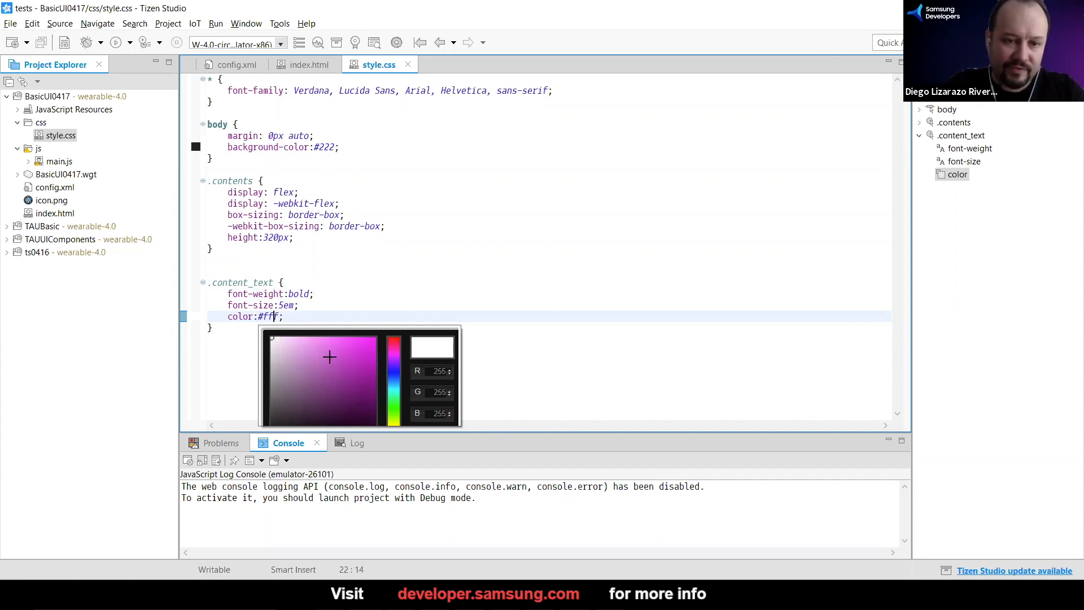
pyautogui.moveTo(319, 382)
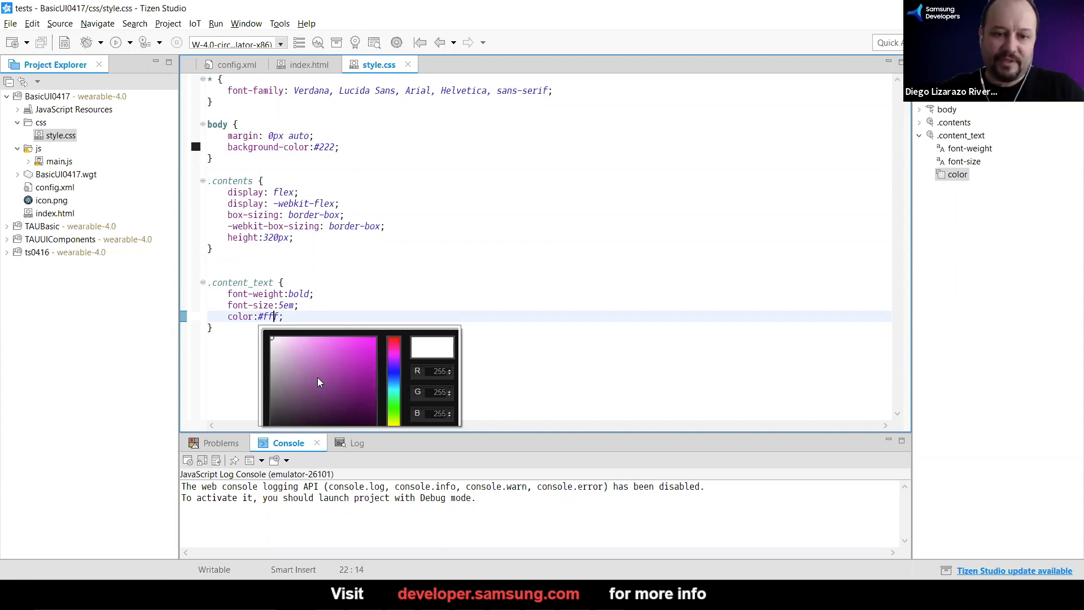
pyautogui.moveTo(407, 403)
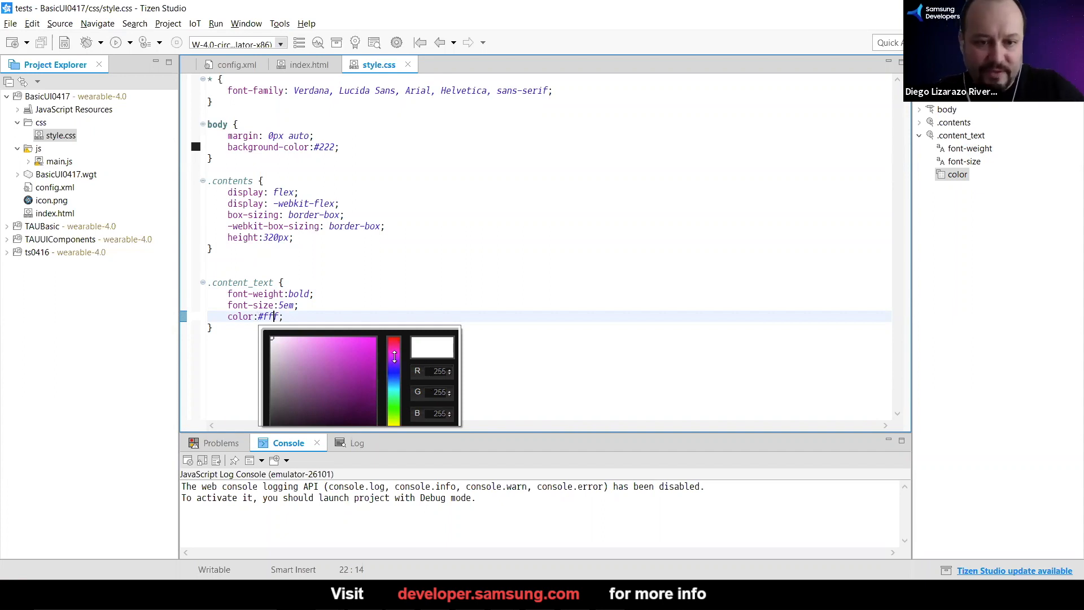
pyautogui.click(363, 346)
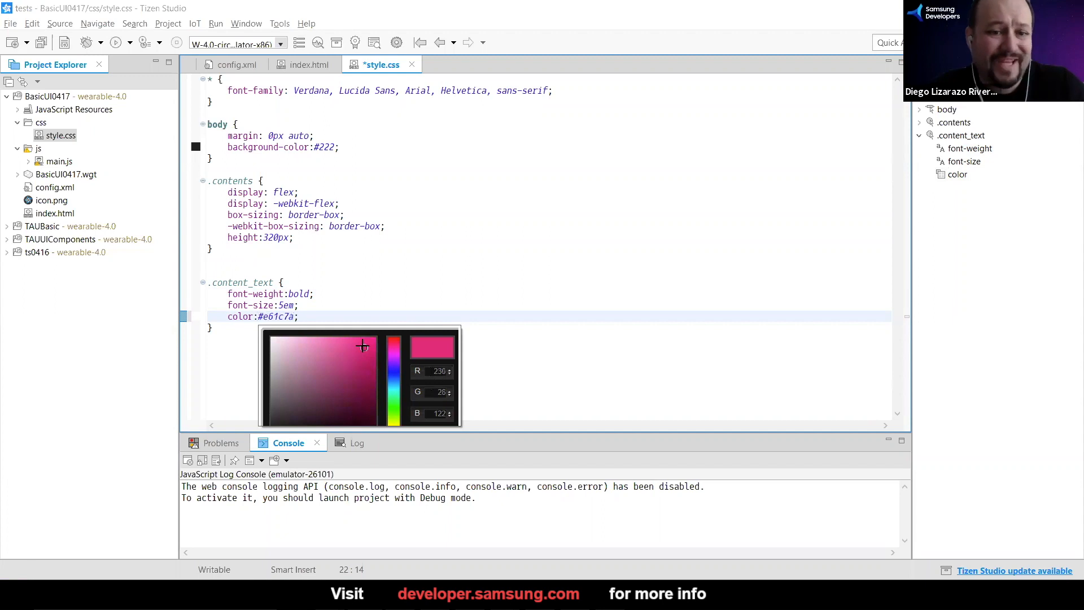
pyautogui.click(356, 344)
pyautogui.write('3')
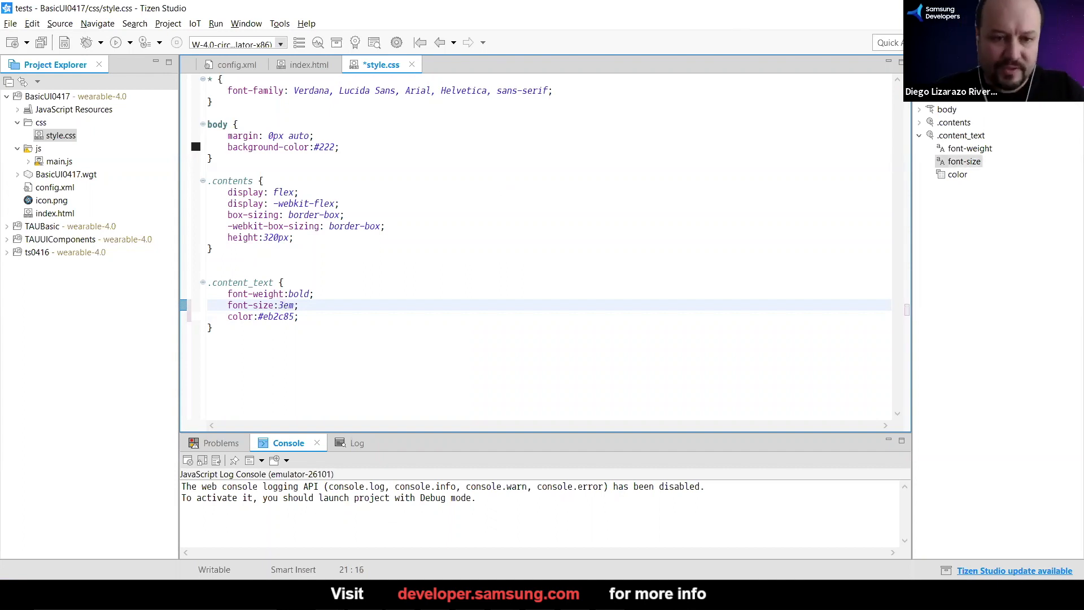
pyautogui.press('ctrl+s')
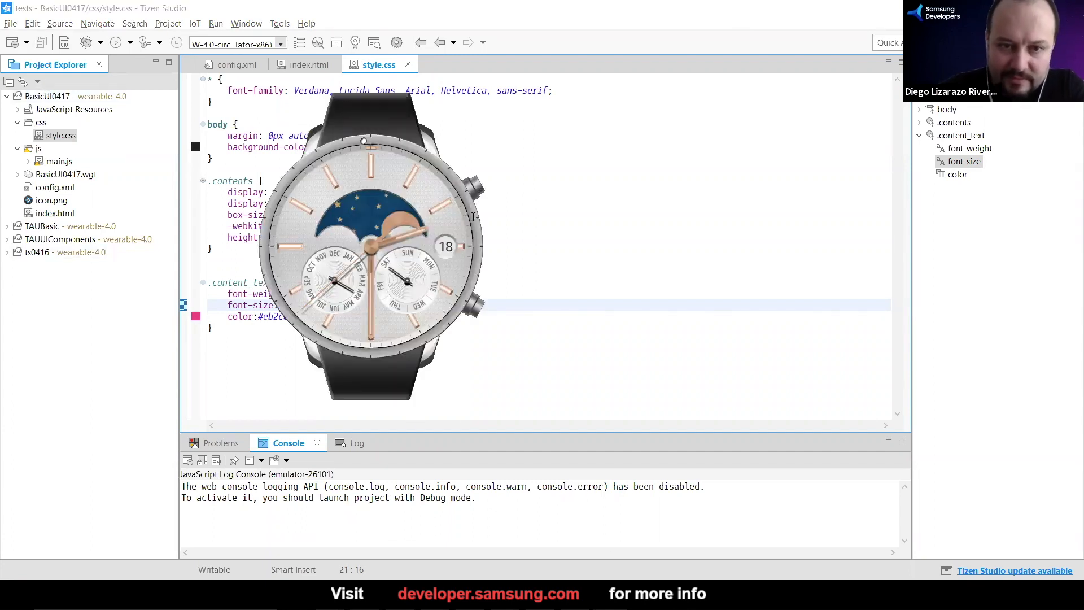
# - Run BasicUI0417 as a Tizen Web Application on the wearable emulator
pyautogui.rightClick(48, 96)
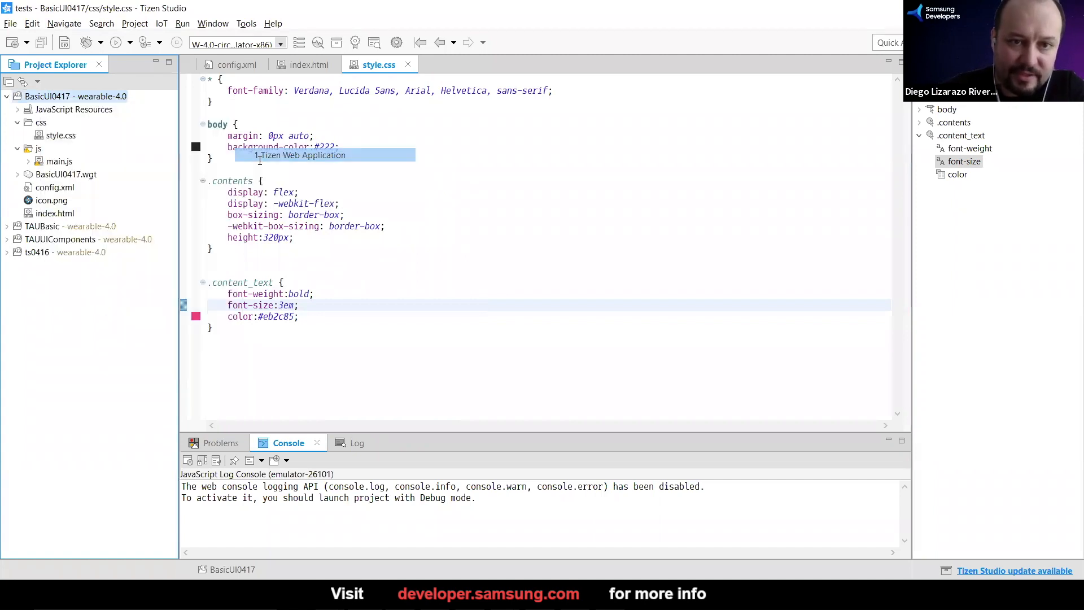
pyautogui.click(115, 43)
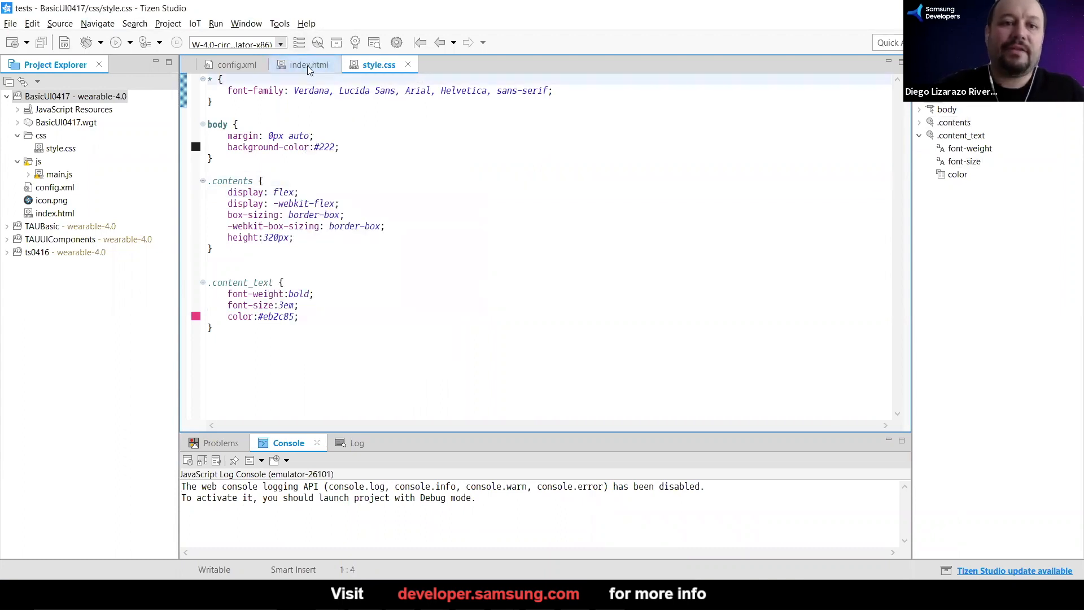
# - Switch back to index.html, showing the highlighted content_text class name
pyautogui.click(308, 64)
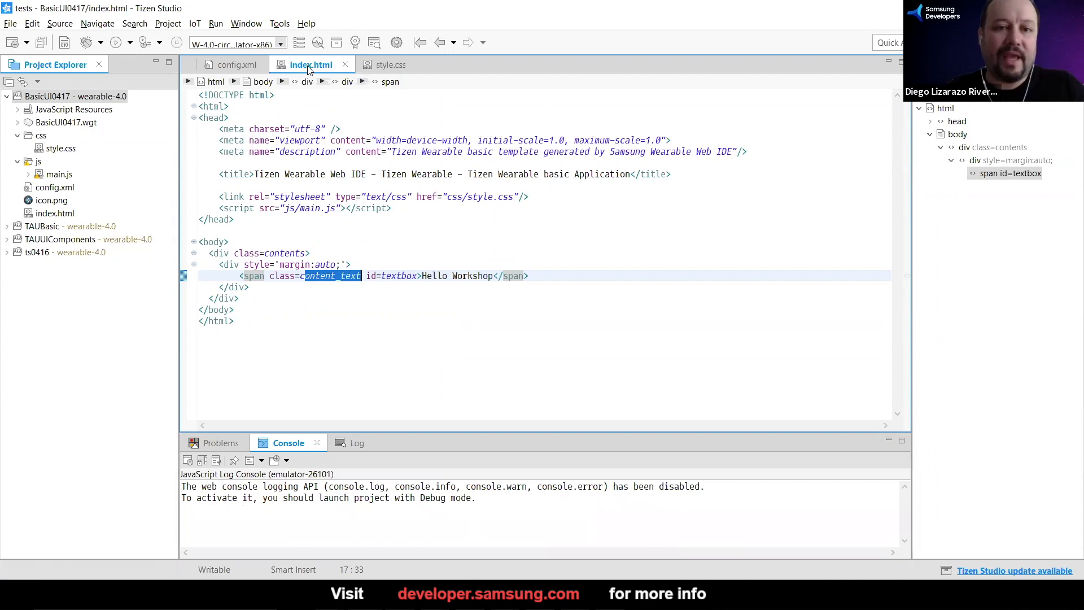
pyautogui.moveTo(261, 201)
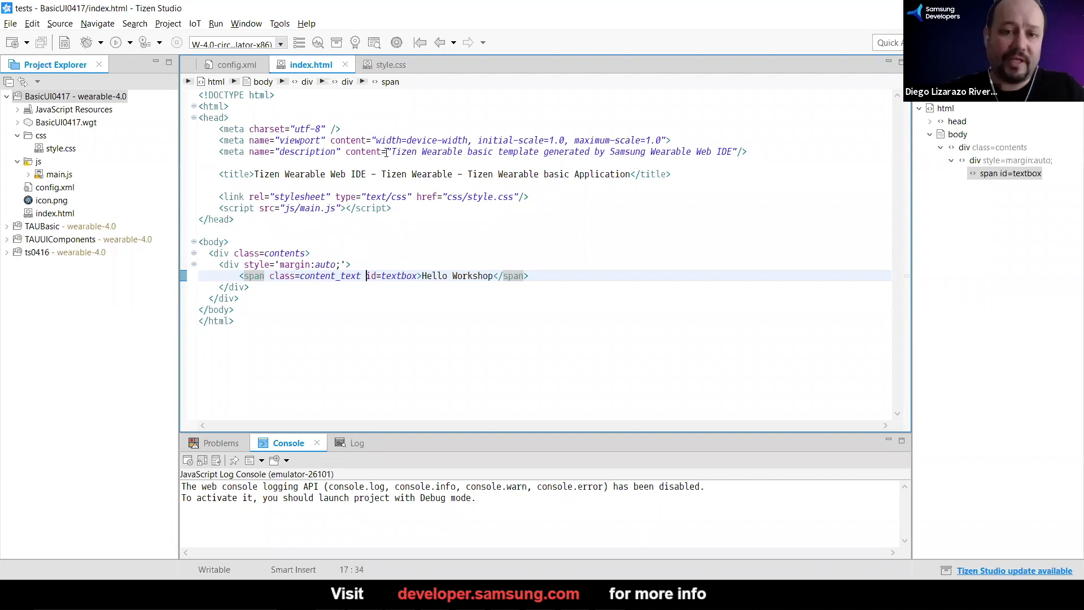
pyautogui.moveTo(526, 156)
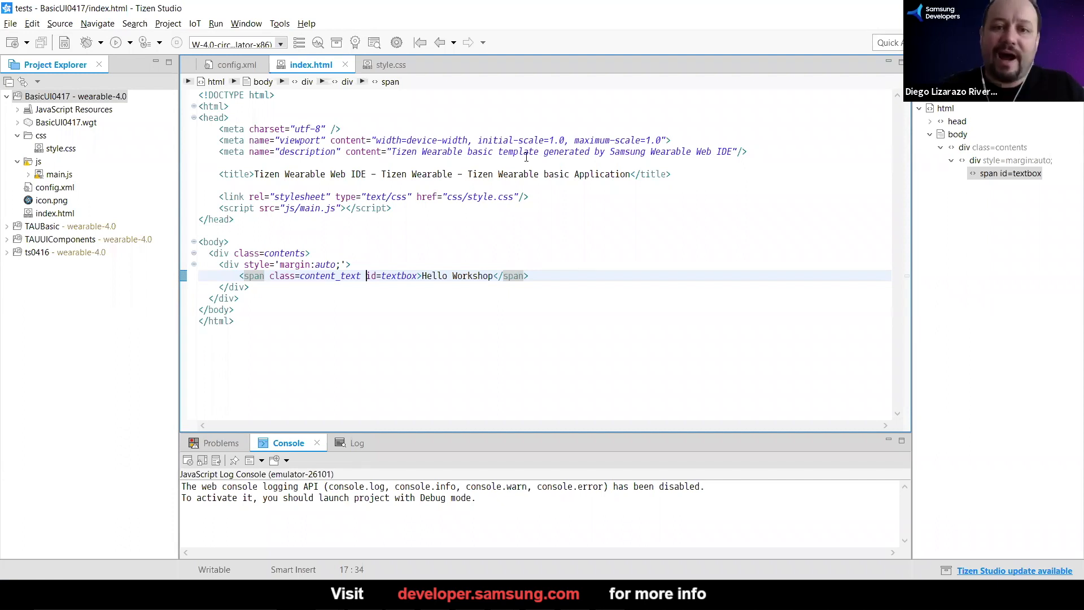